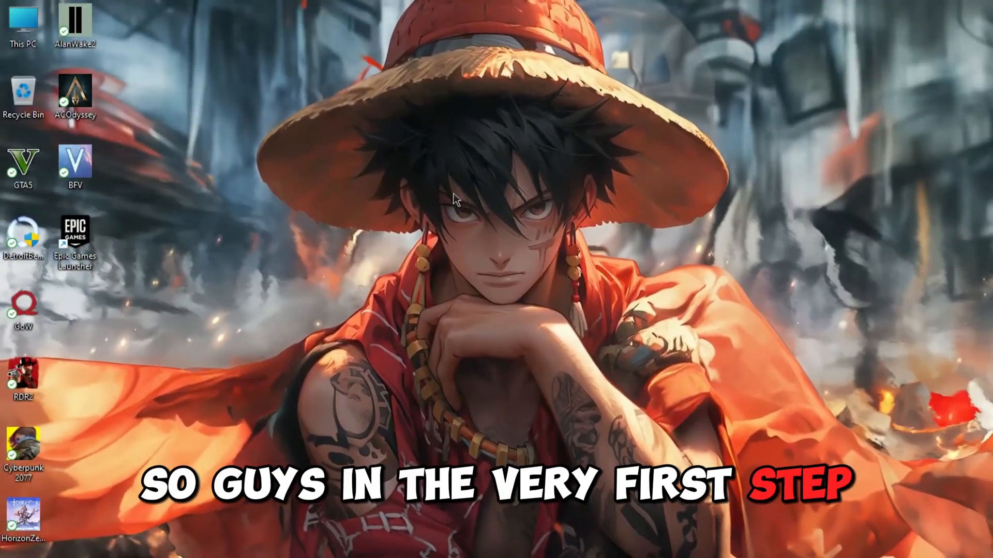
Replace automatic paging with a custom 4096 MB initial and maximum paging file on C:.
right_click(22, 22)
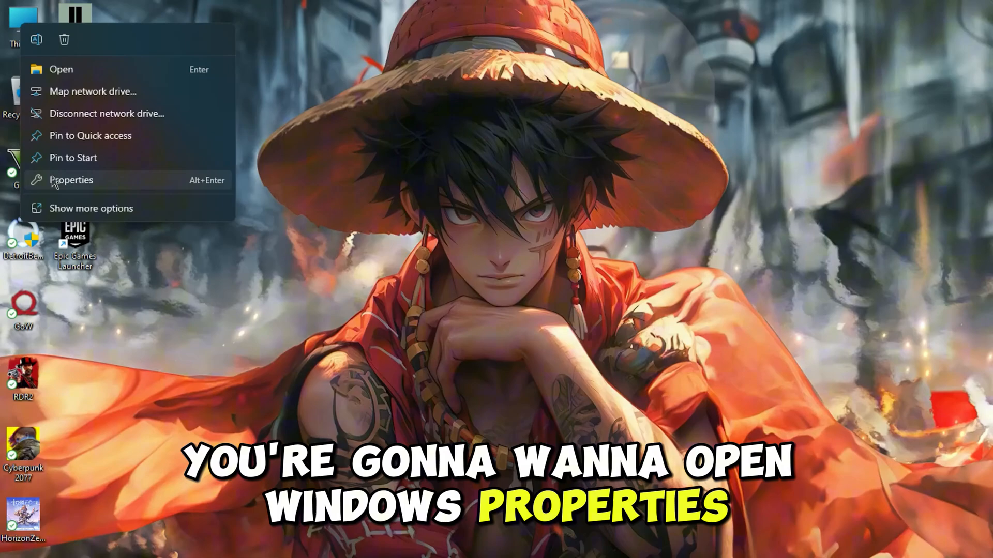
click(70, 180)
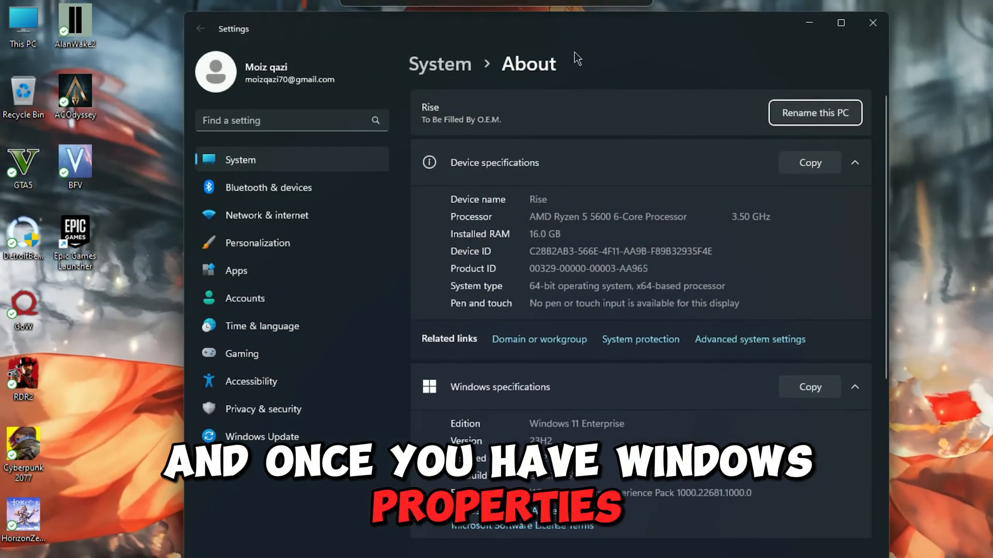
click(749, 339)
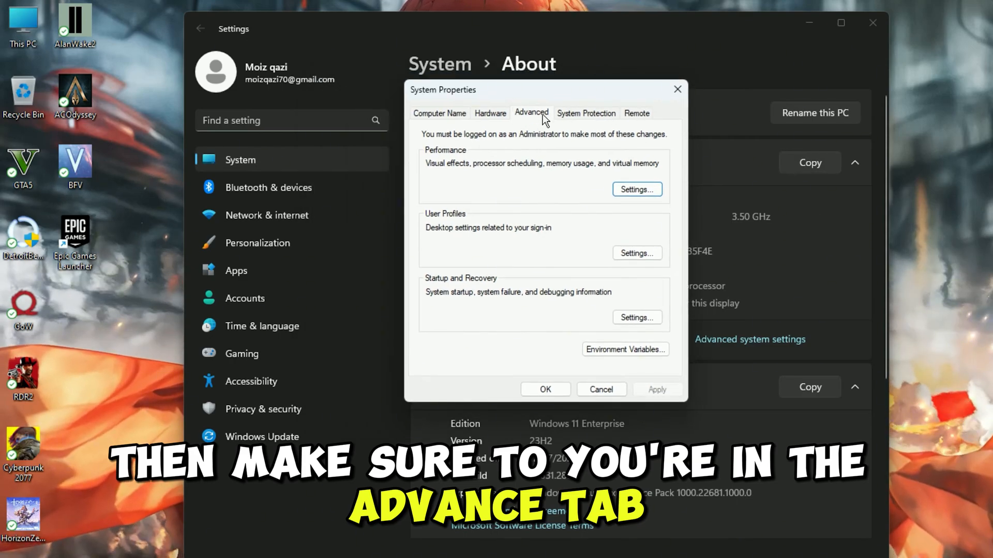
click(637, 189)
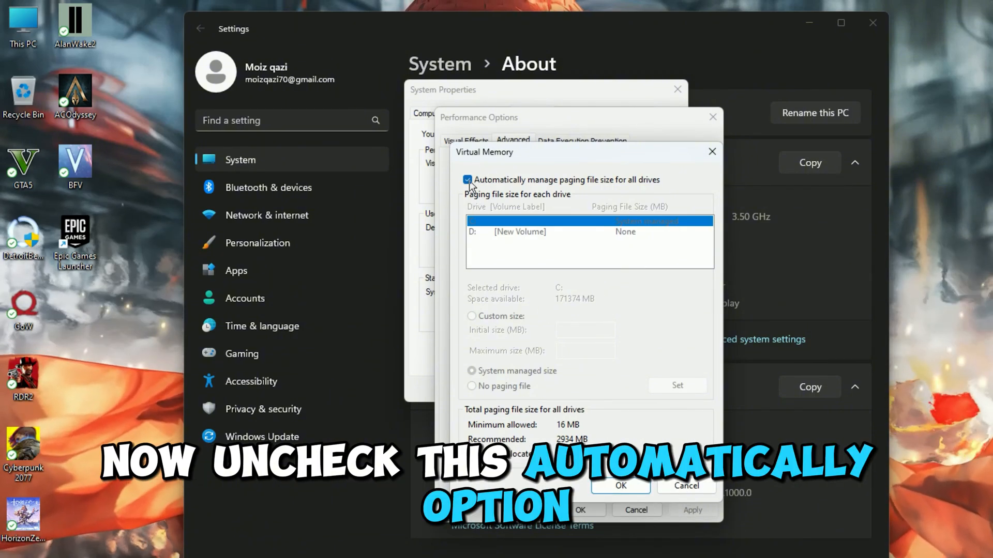
click(468, 179)
text(4)
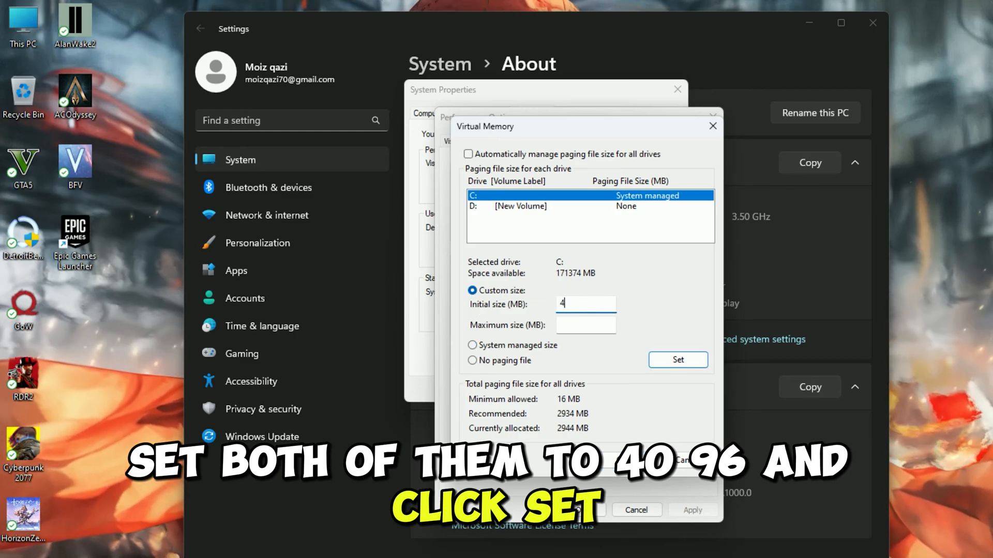
click(677, 360)
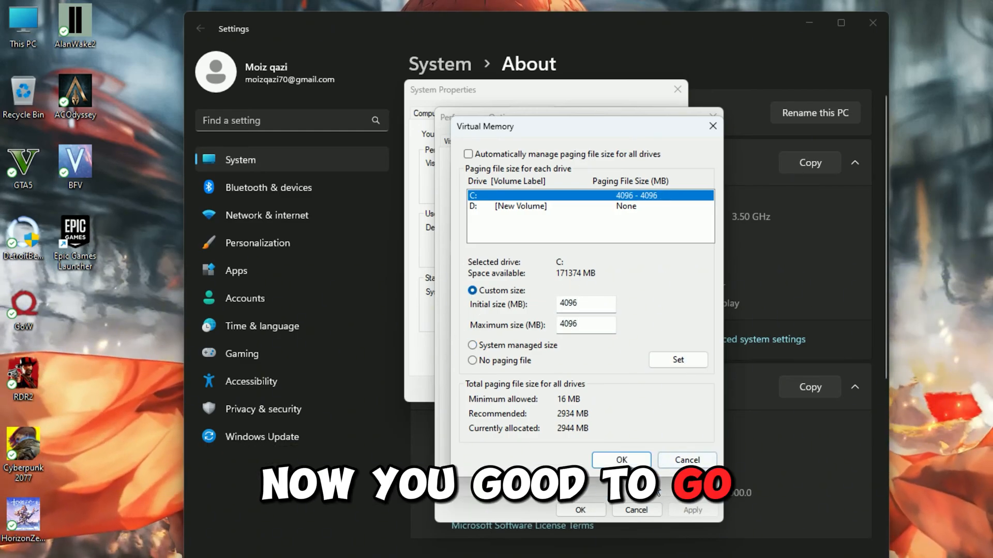
click(620, 459)
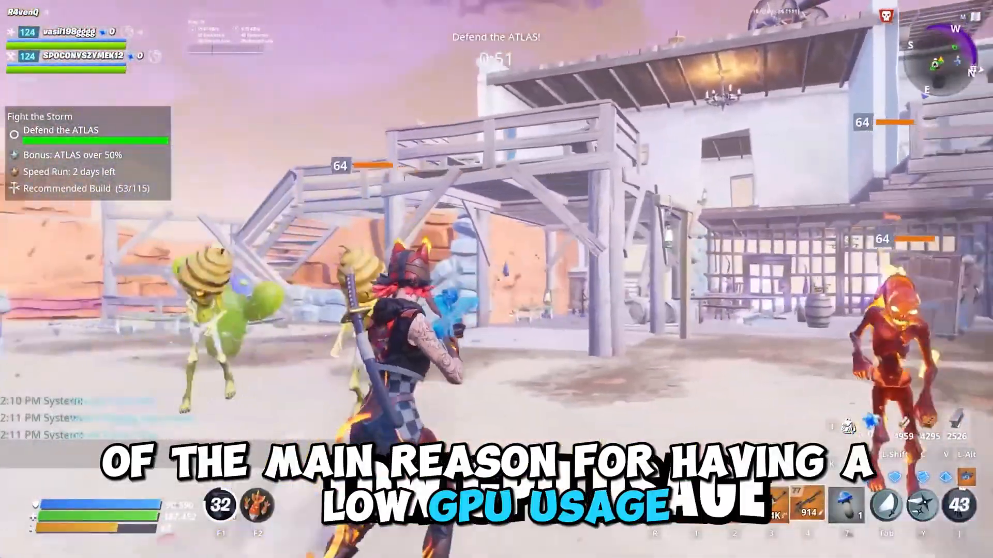
Run gpedit and enable Turn off Power Throttling under Power Management's Power Throttling Settings.
key(Win+r)
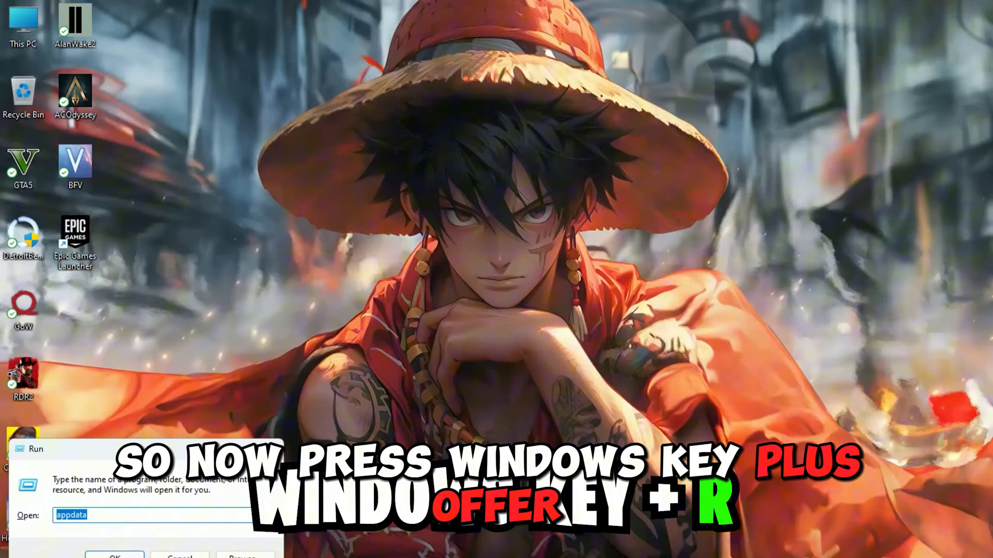
text(gpedit)
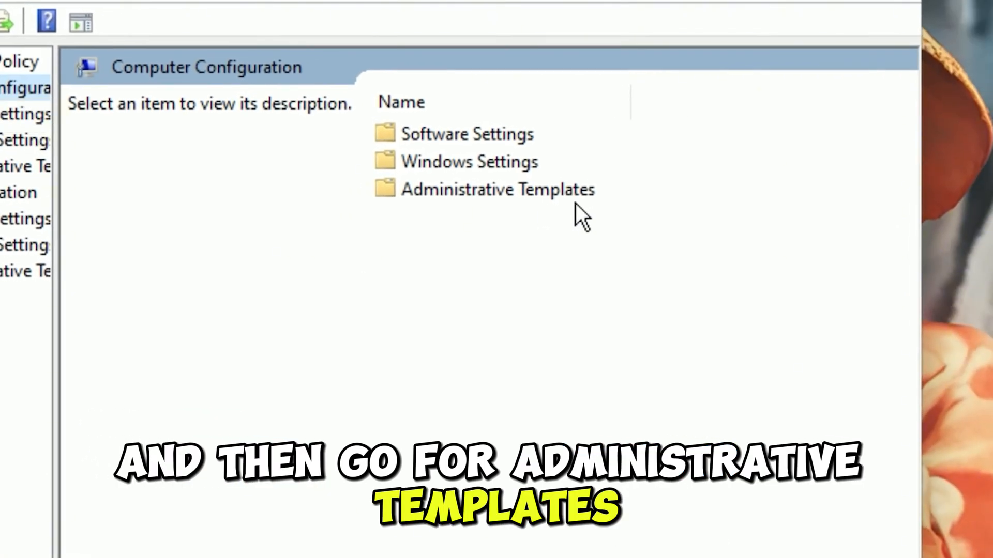
double_click(496, 189)
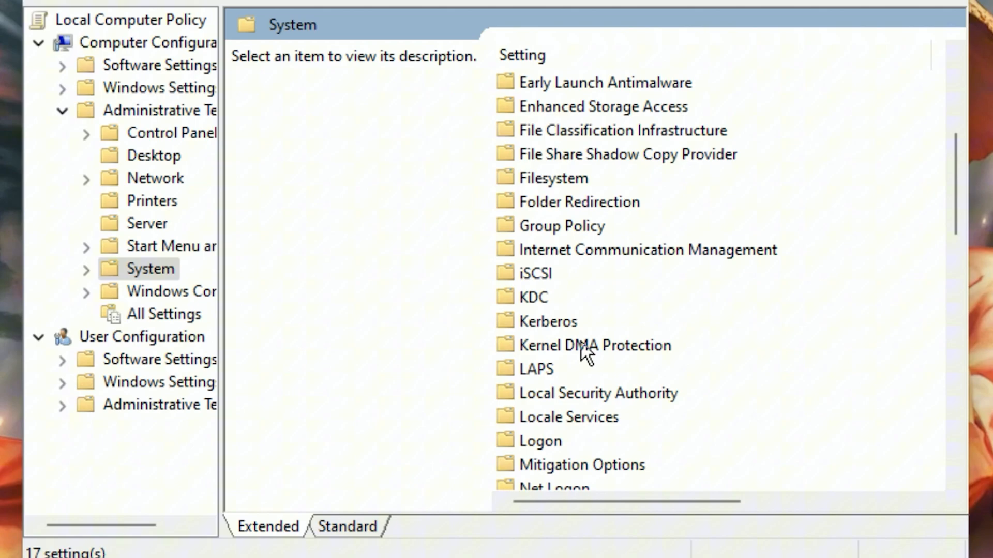
scroll(down, 3)
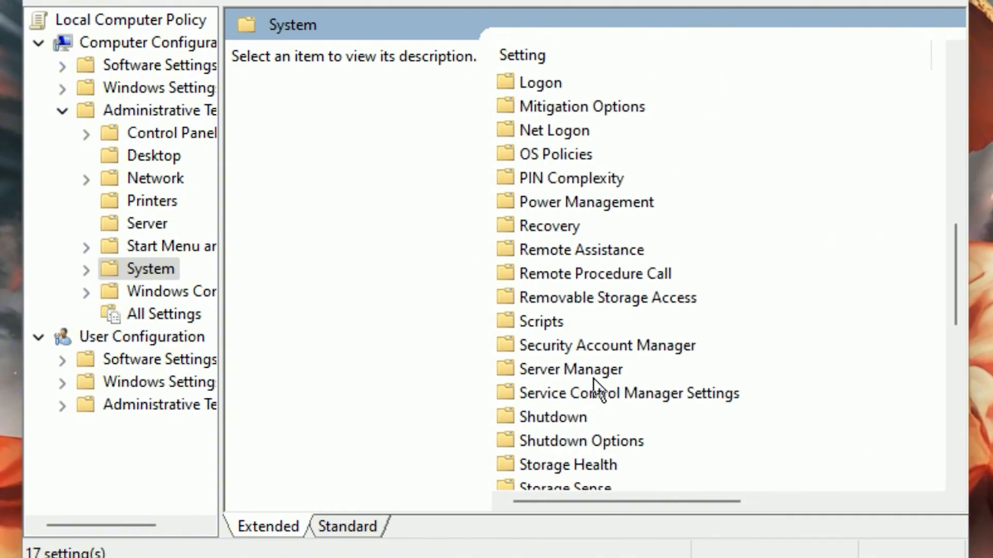
mouse_move(532, 209)
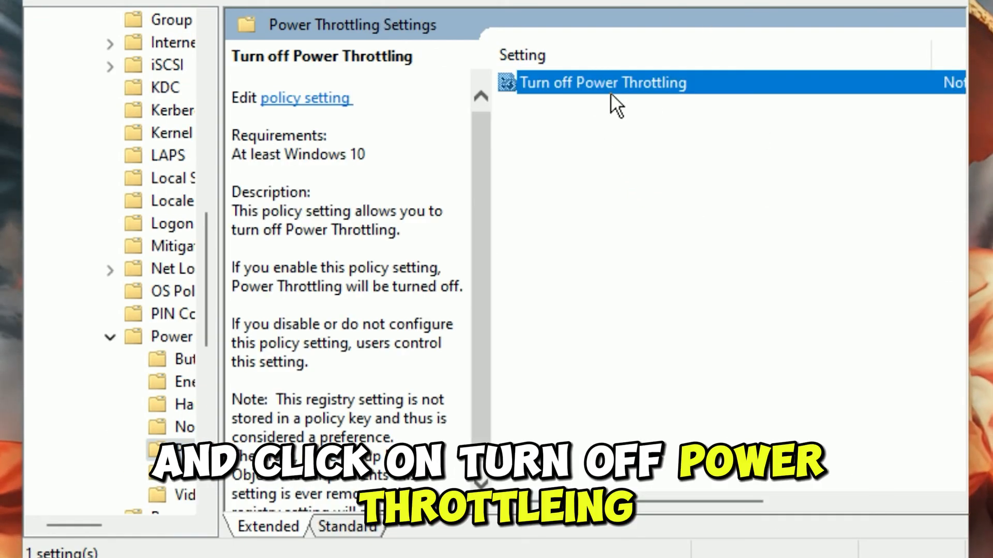
double_click(602, 82)
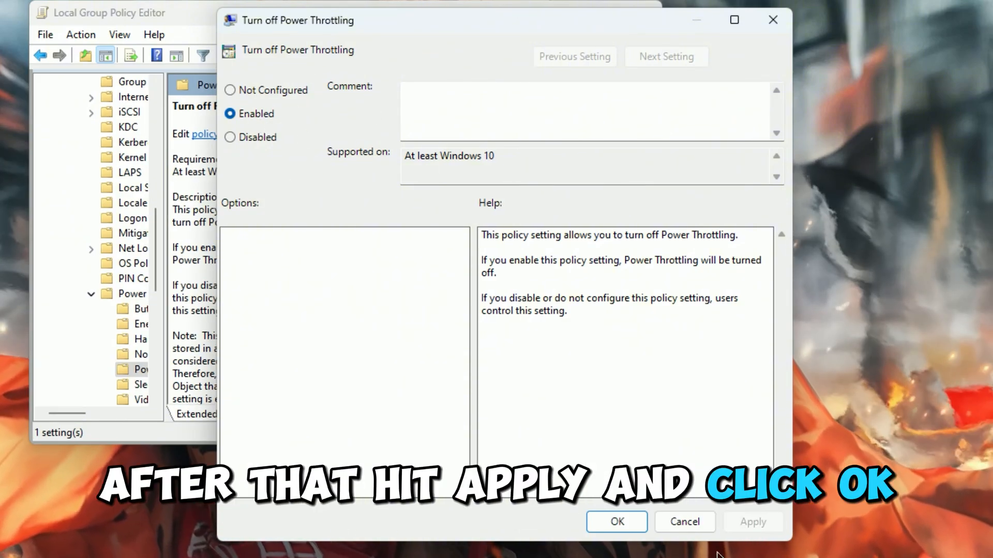
click(616, 521)
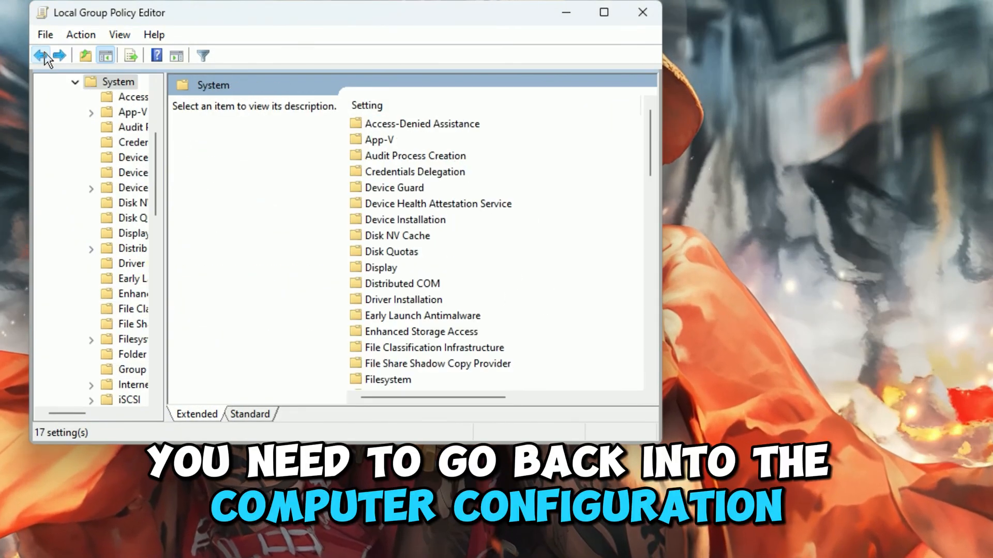
Open the App Privacy policy 'Let Windows apps run in the background' and confirm its change.
click(40, 55)
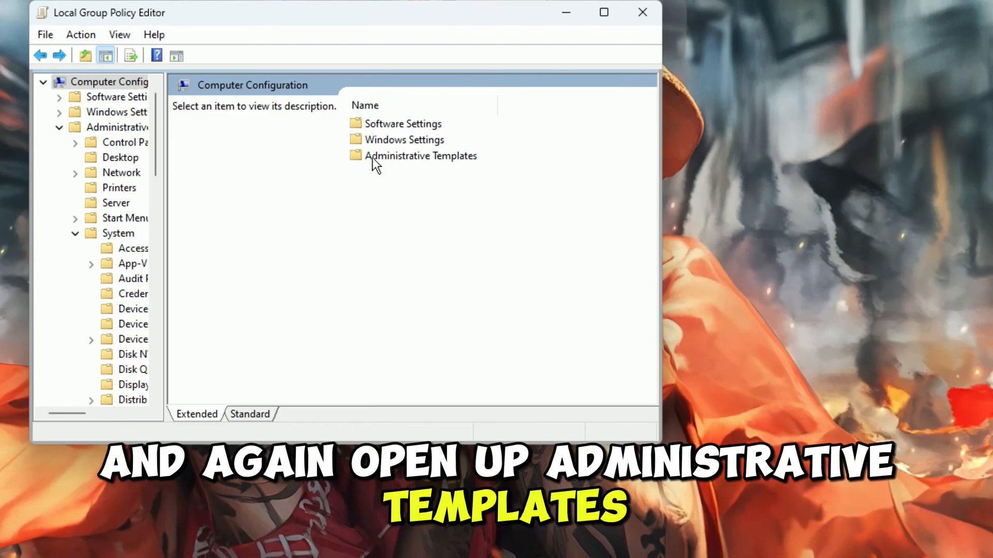
double_click(419, 155)
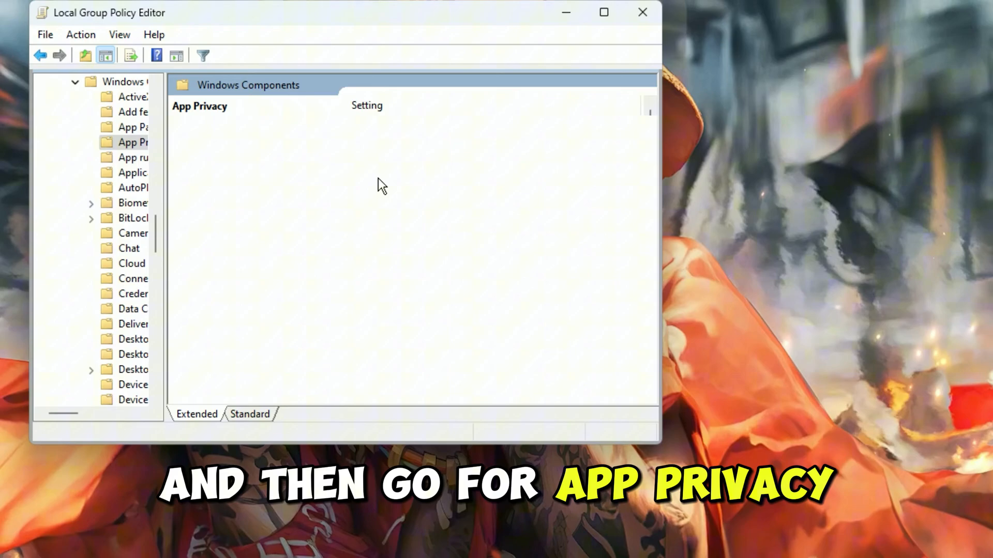
click(133, 142)
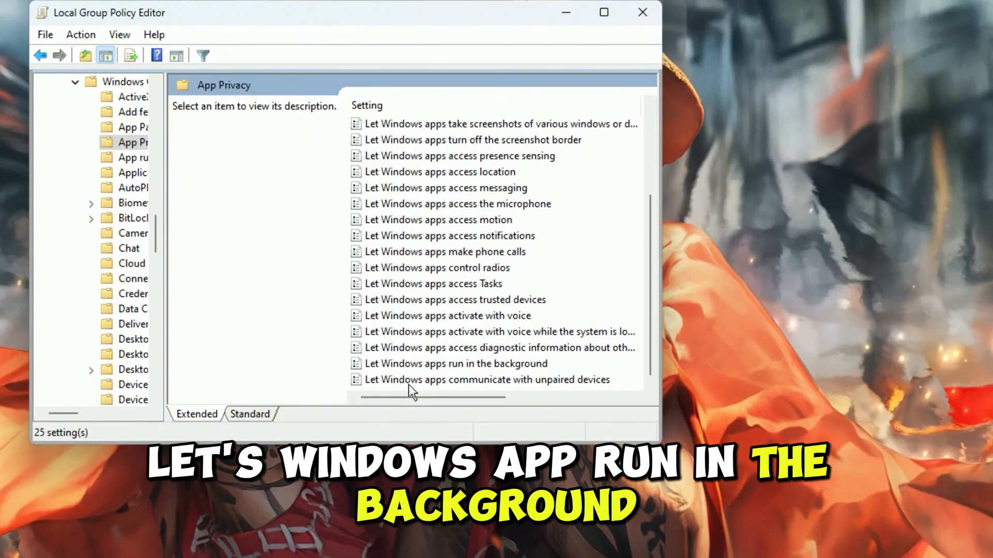
double_click(456, 364)
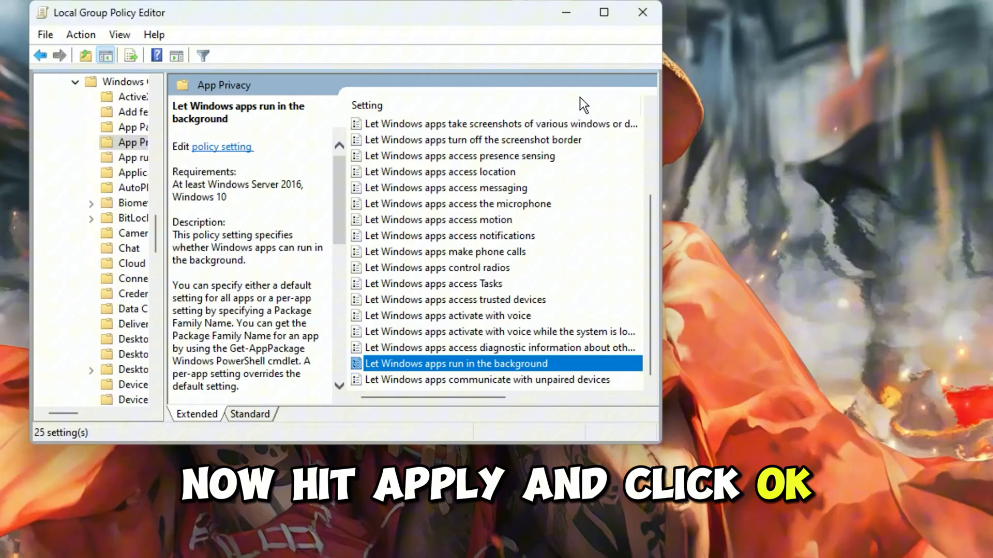
click(642, 12)
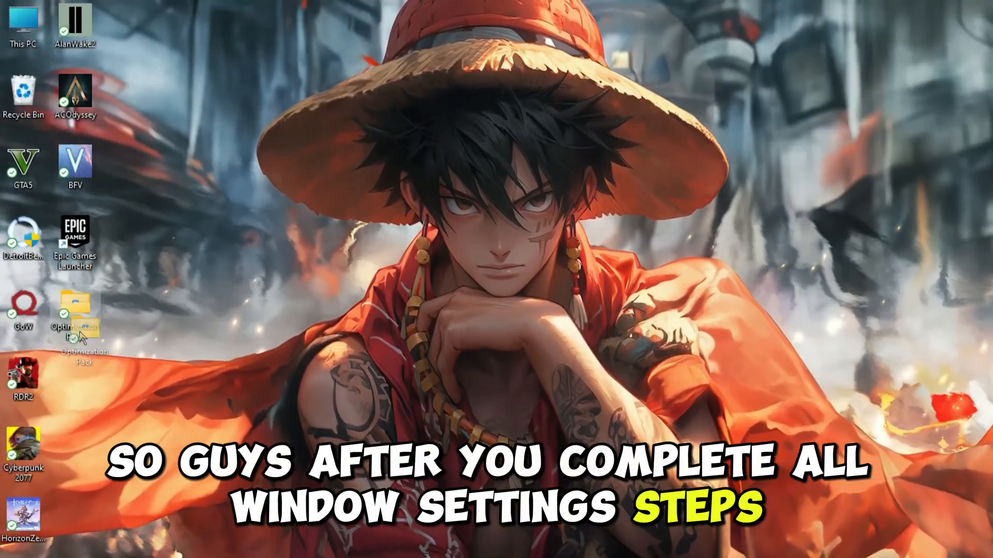
mouse_move(74, 310)
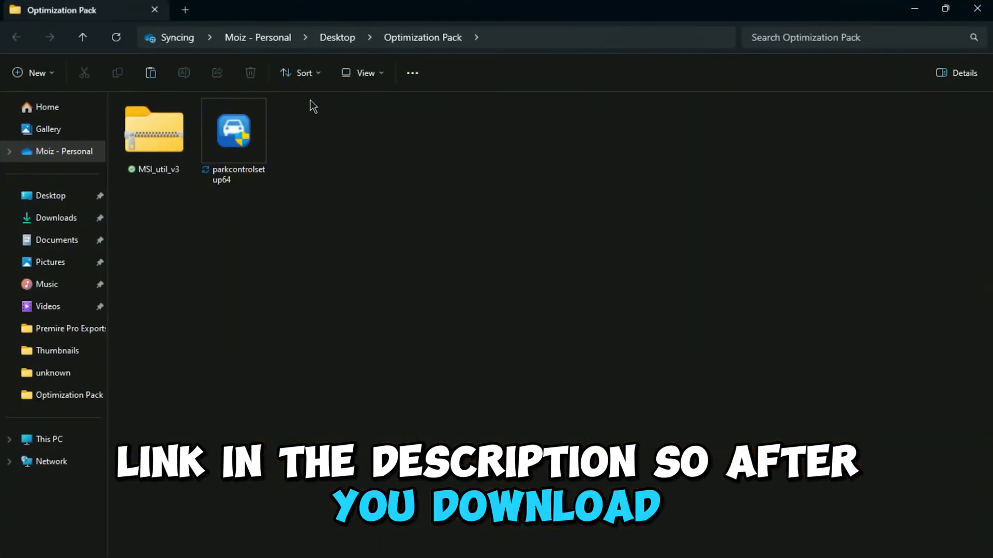
Install ParkControl, switch its power profile to High performance, and close it.
double_click(233, 131)
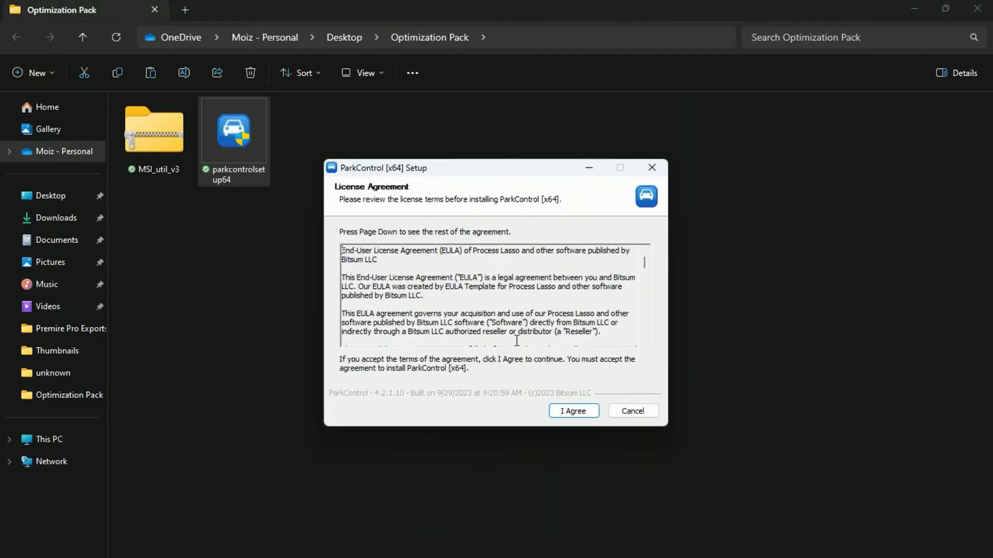
click(571, 410)
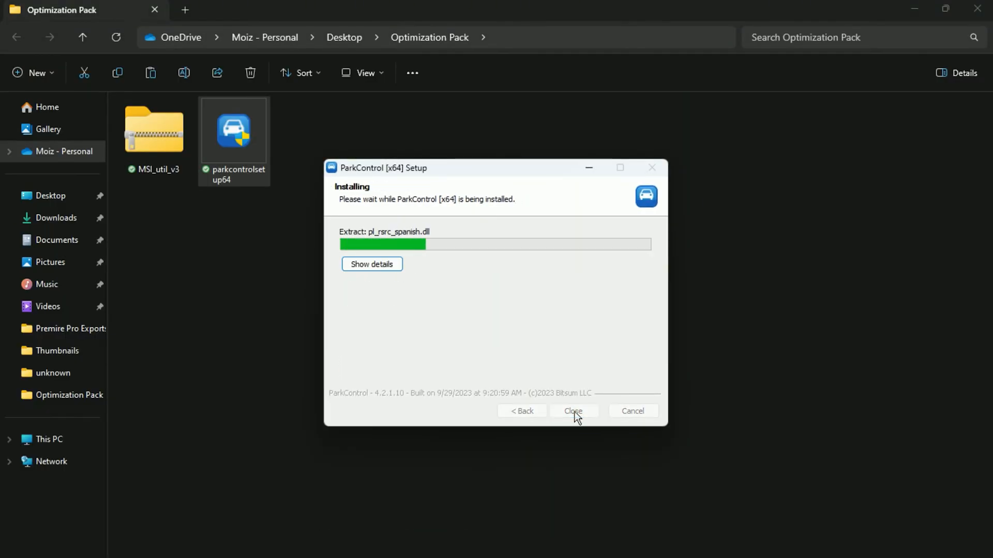
click(572, 411)
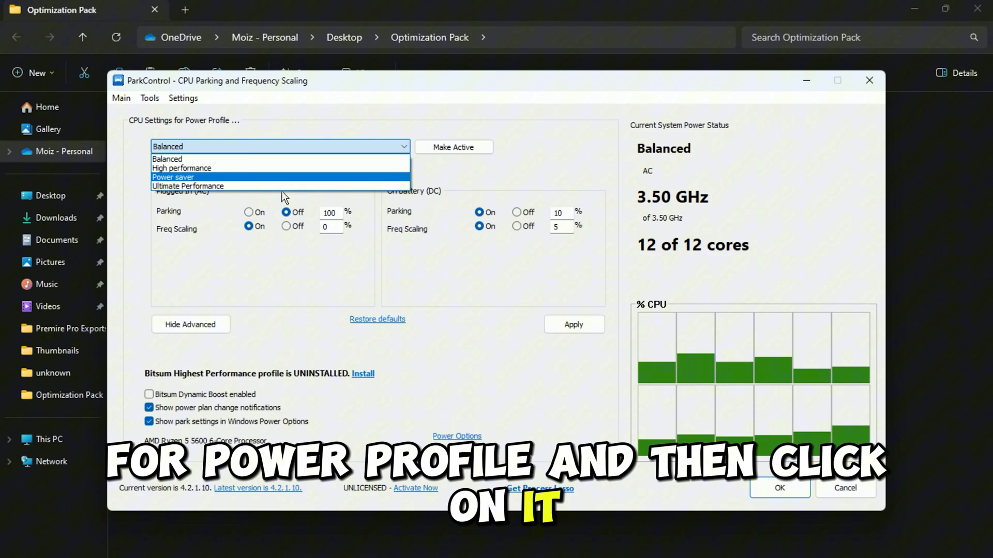
click(181, 168)
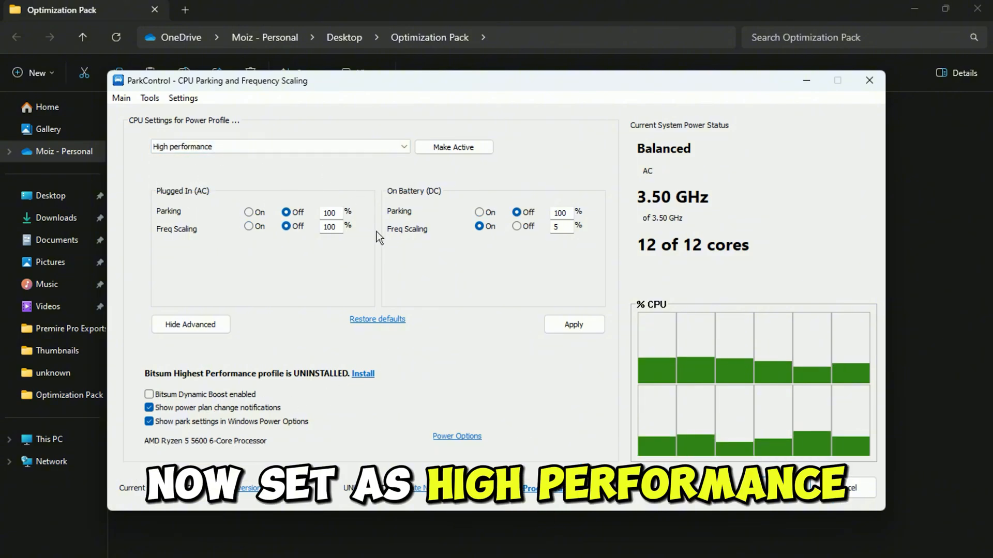
click(869, 81)
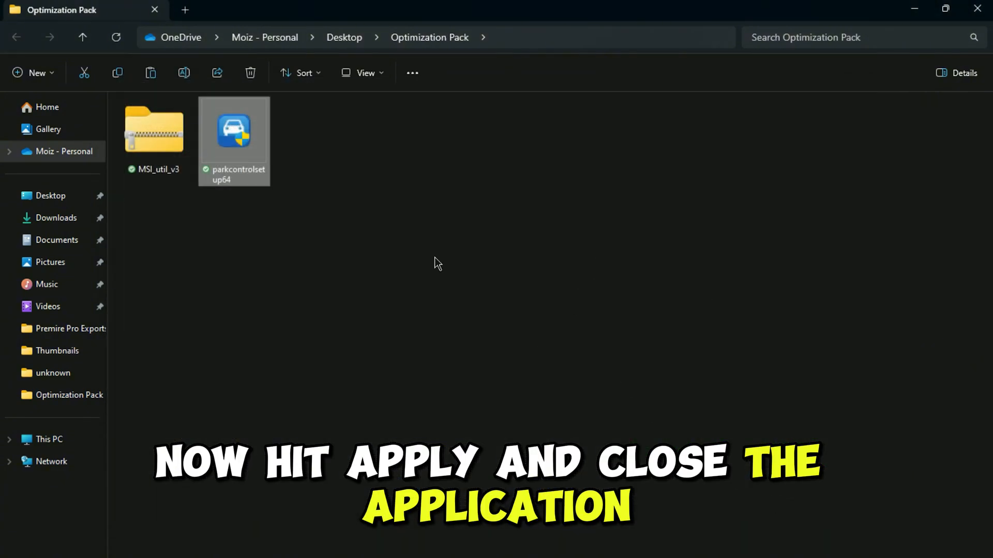
Run MSI_util_v3 as administrator and apply High interrupt priority to the Radeon RX 6600 XT.
right_click(153, 129)
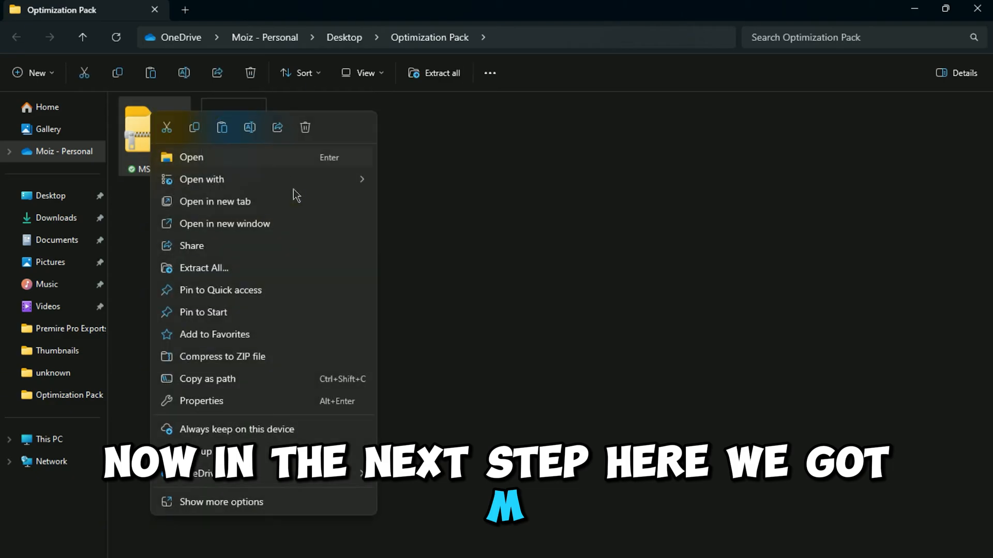
click(215, 201)
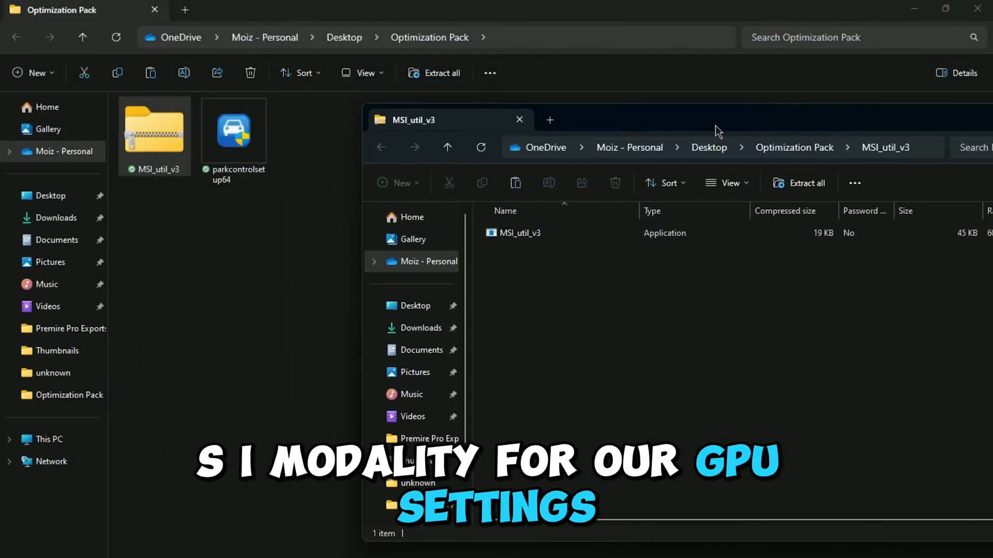
right_click(154, 130)
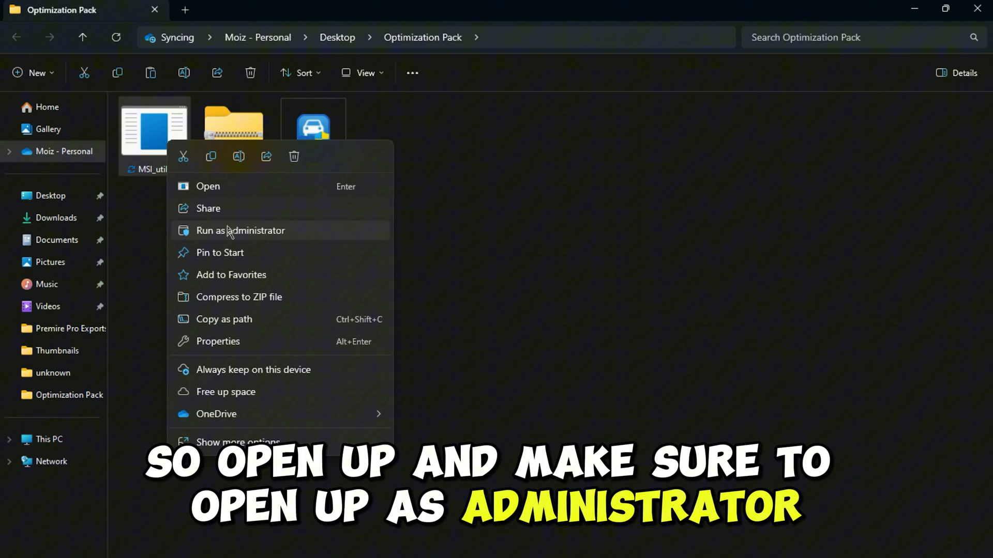
click(240, 231)
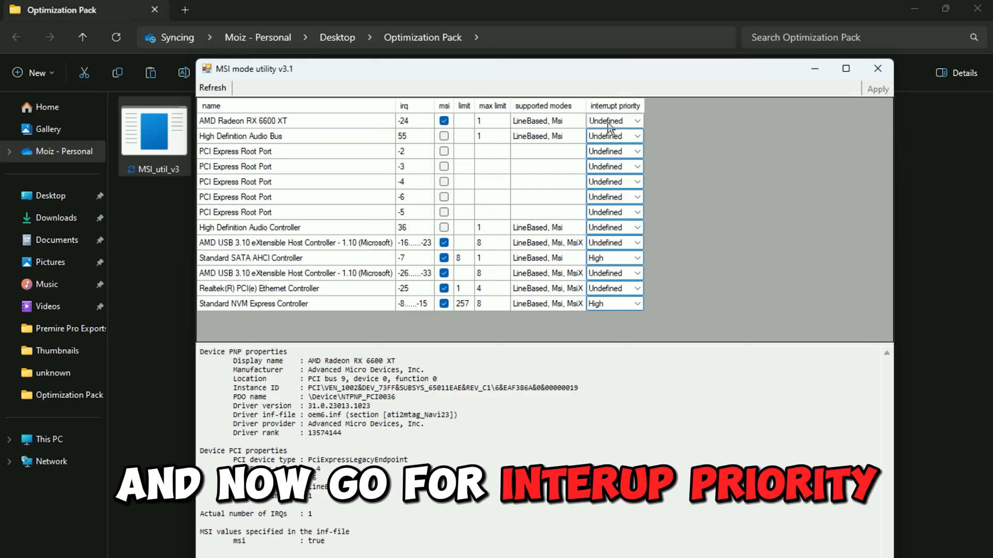
click(612, 121)
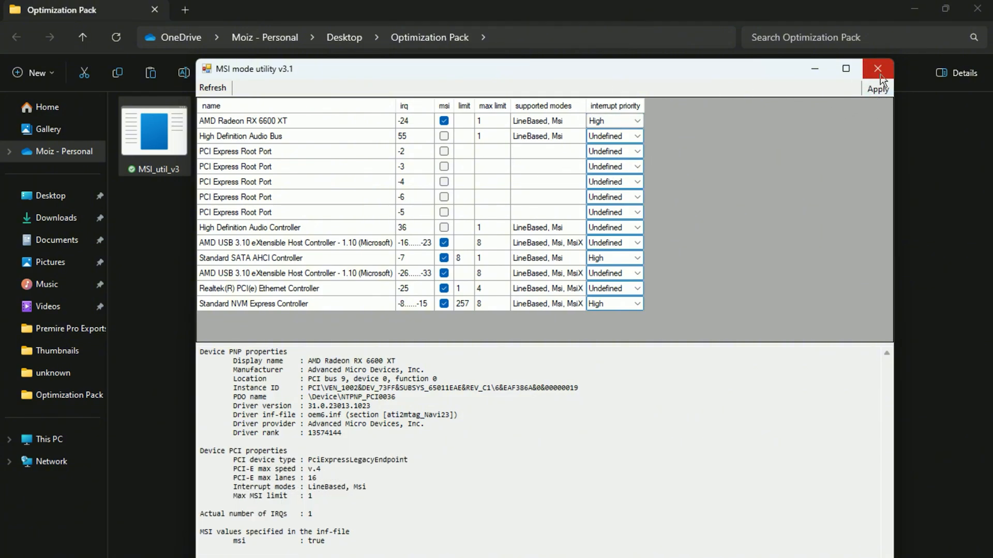
click(877, 69)
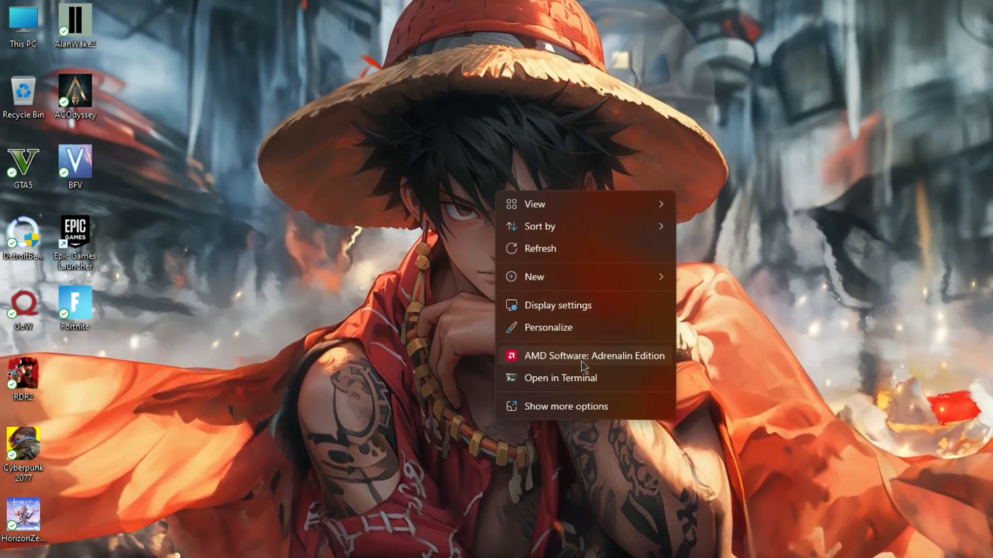
click(594, 355)
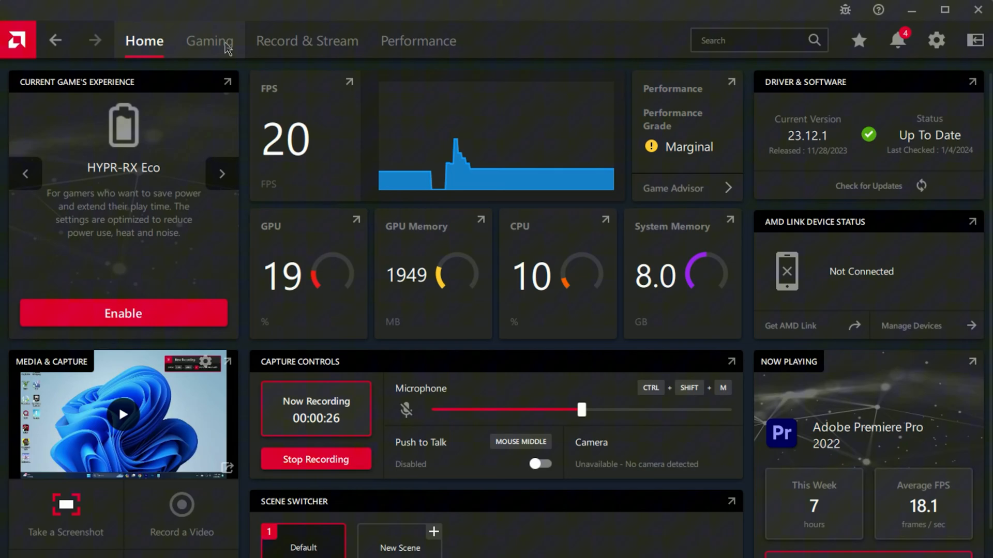
click(208, 40)
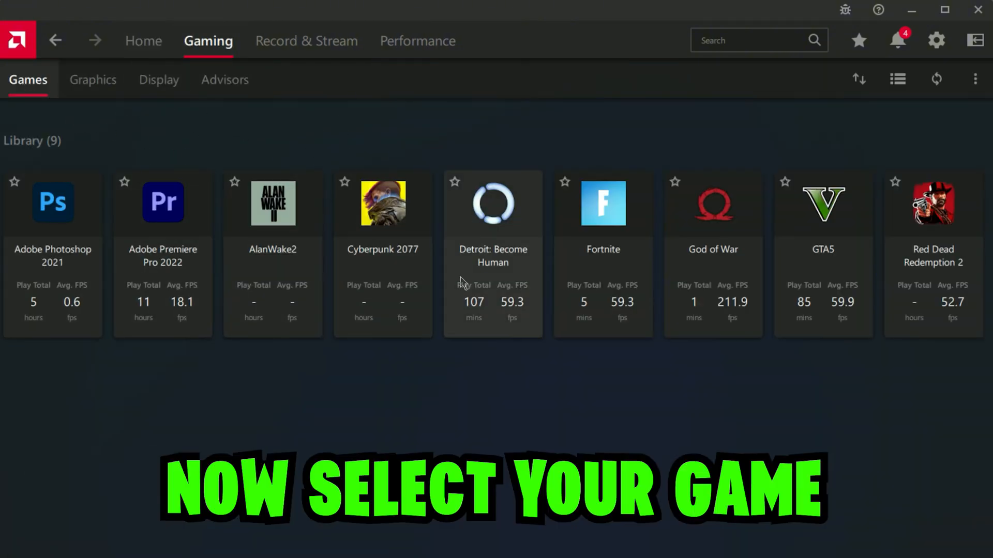
mouse_move(882, 240)
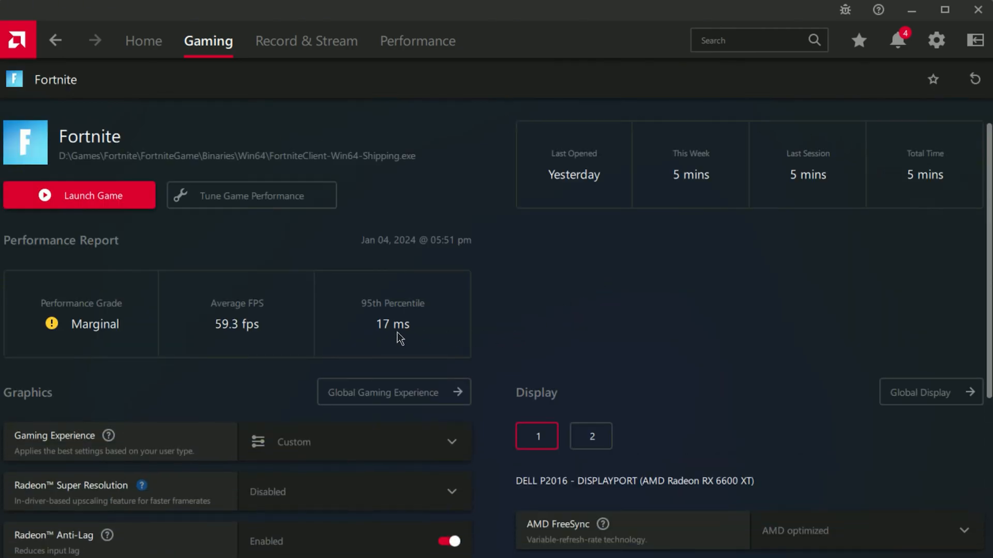
scroll(down, 3)
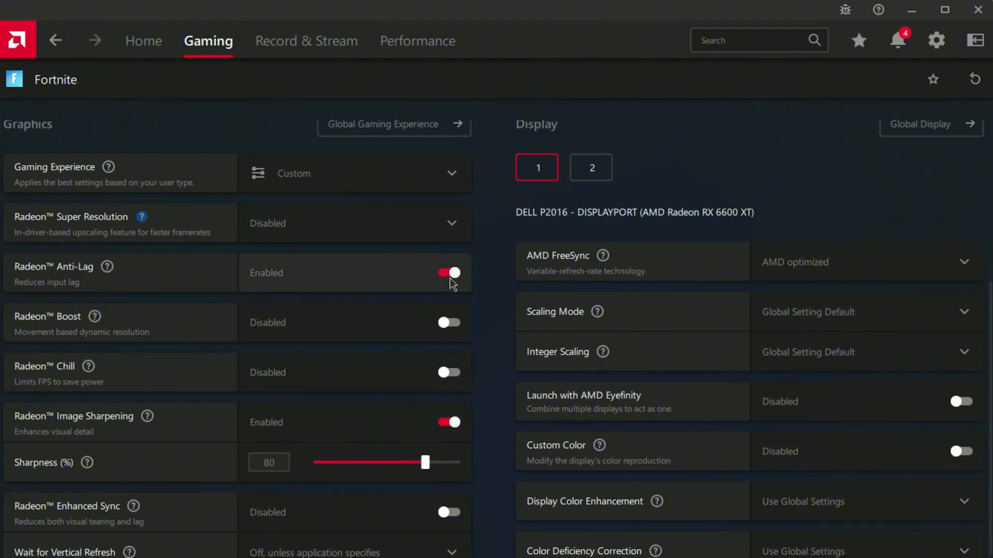
mouse_move(380, 320)
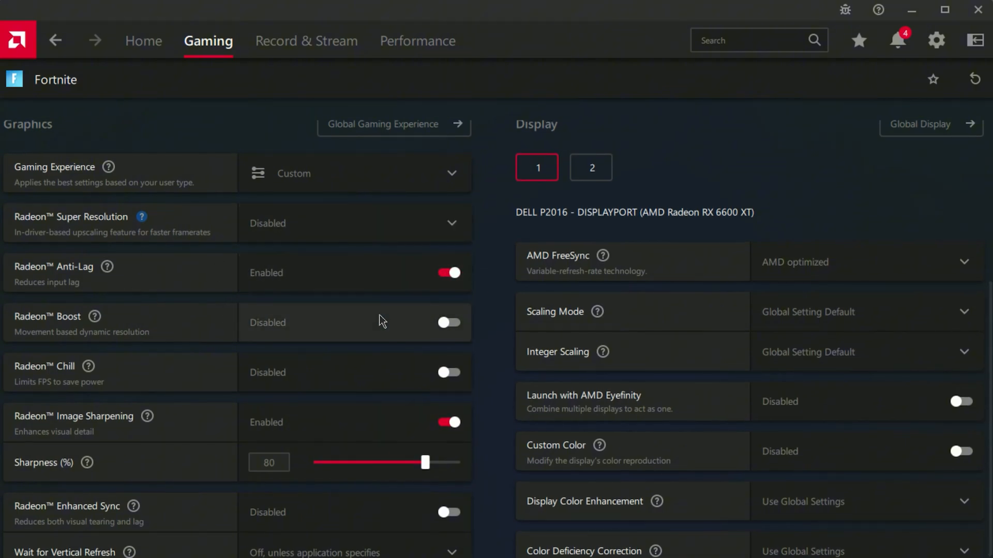
scroll(down, 3)
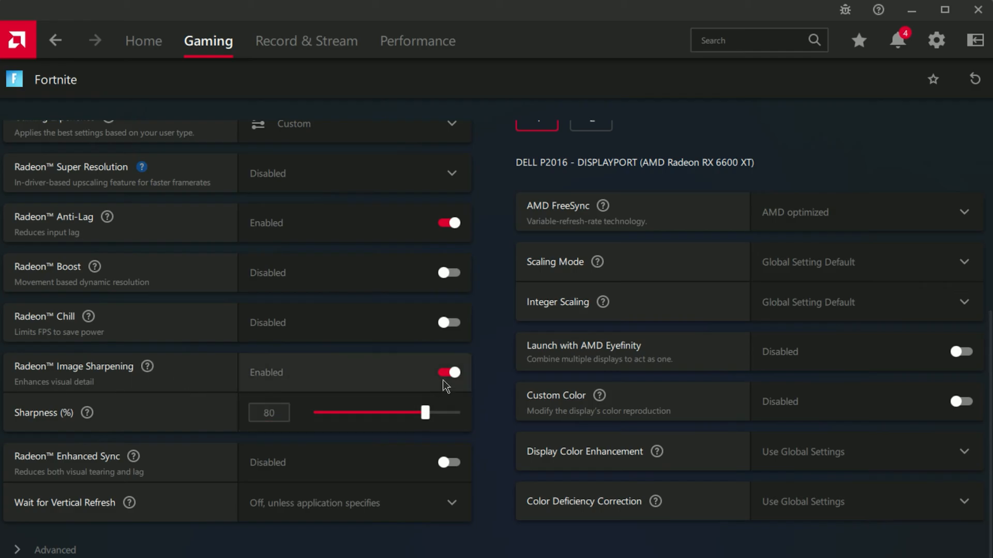
mouse_move(114, 529)
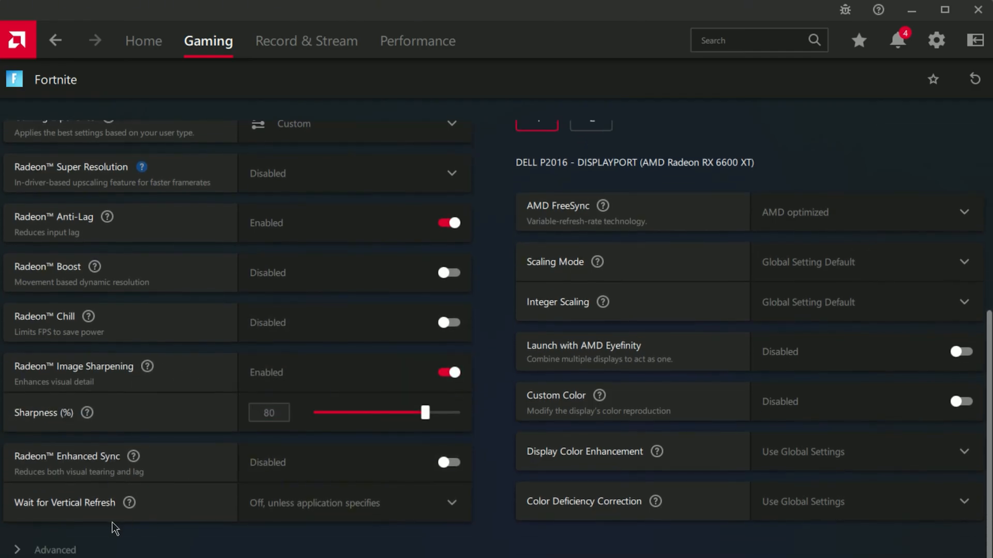
scroll(down, 3)
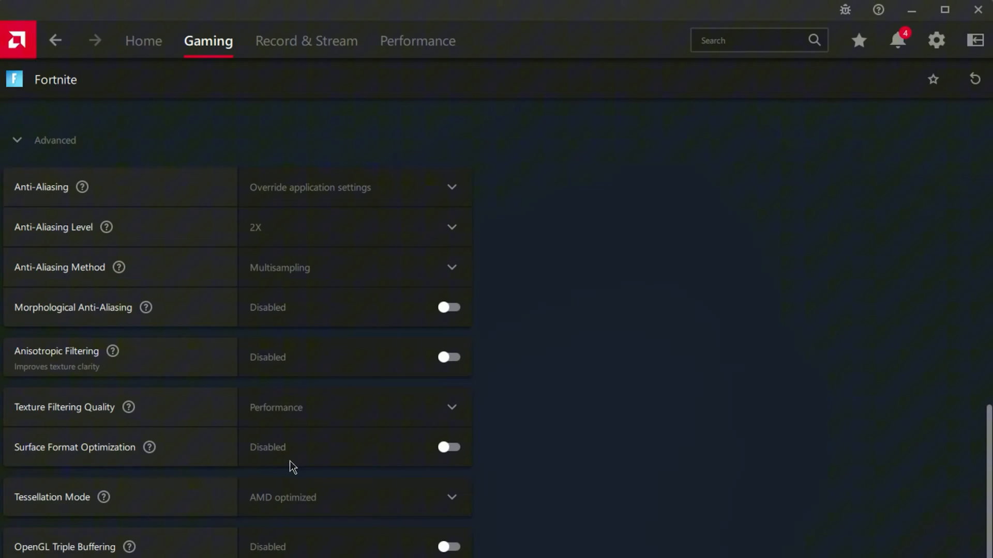
click(354, 186)
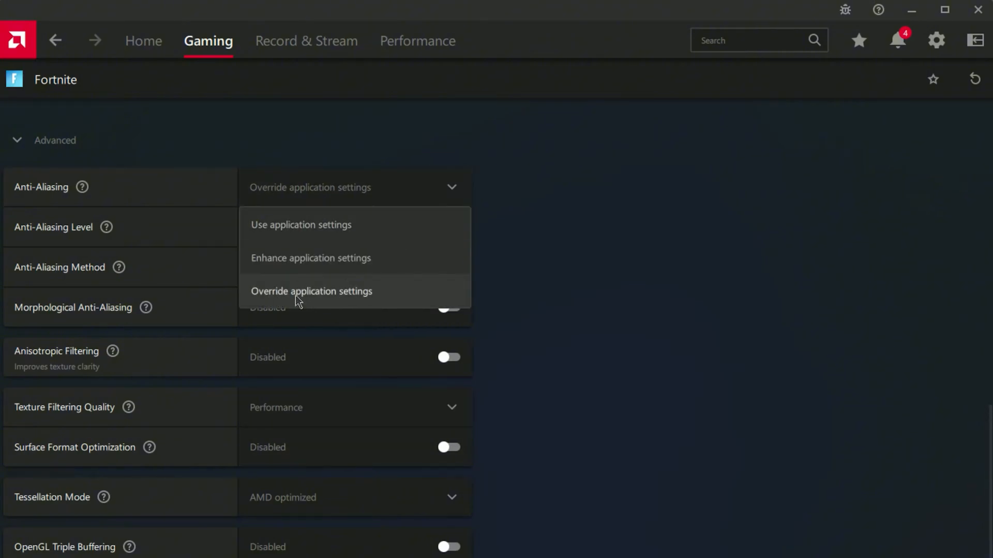
click(311, 291)
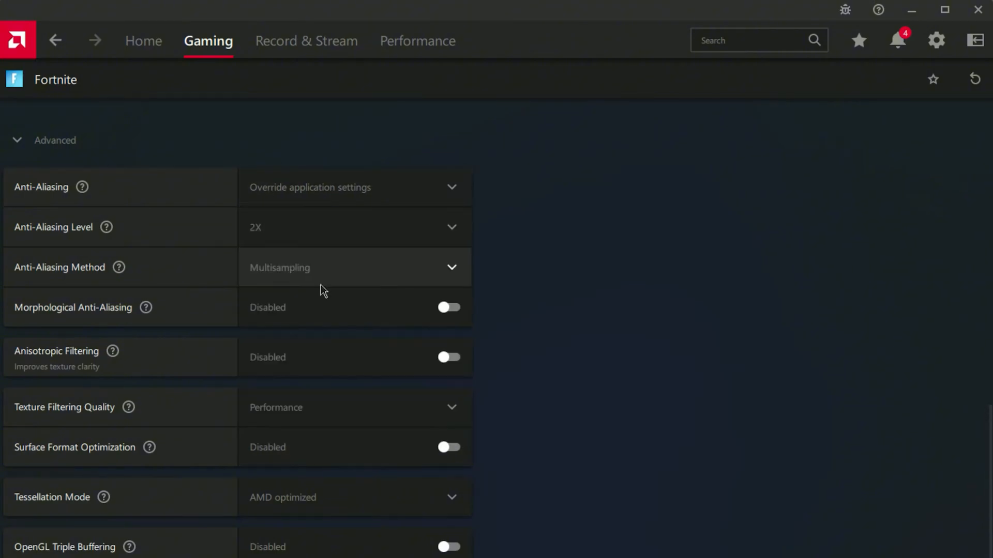
mouse_move(302, 412)
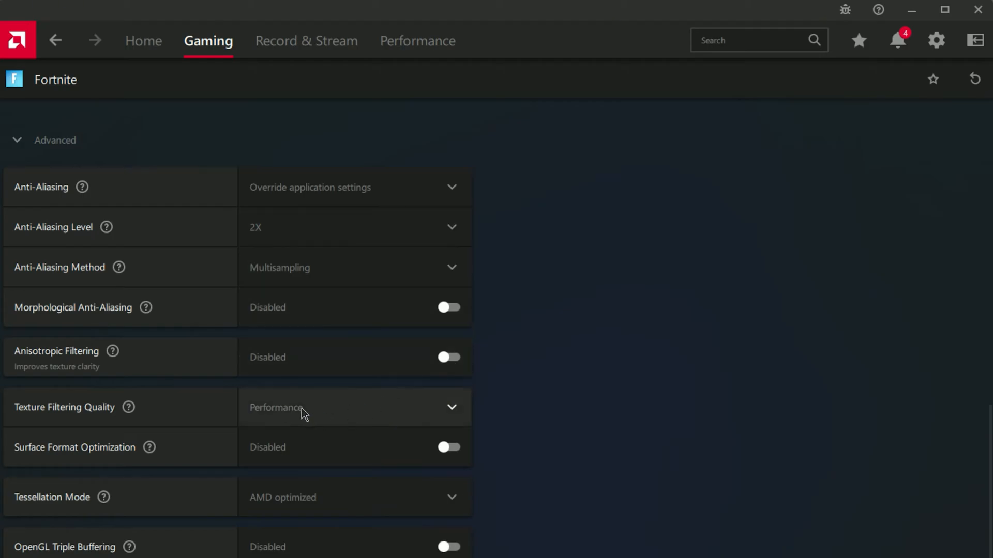
mouse_move(300, 421)
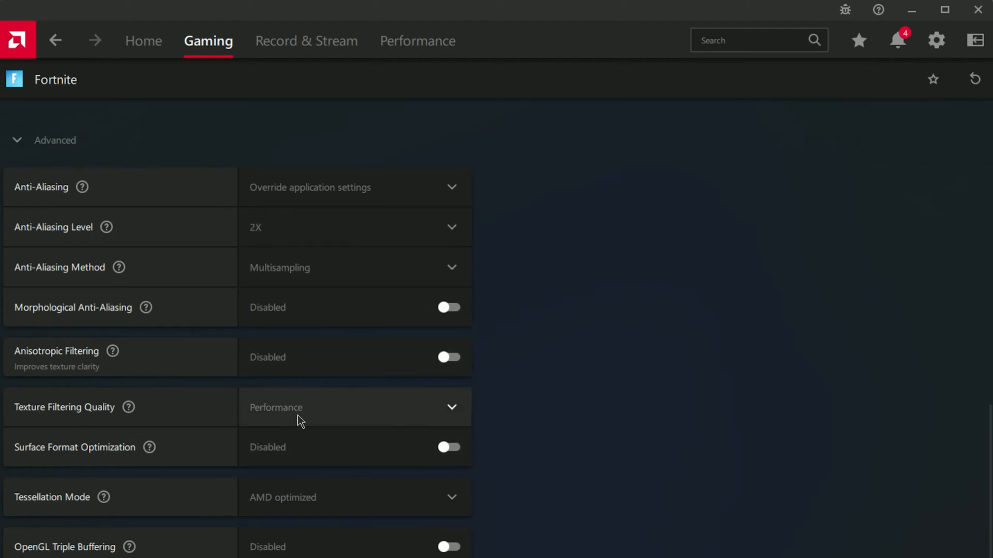
mouse_move(299, 515)
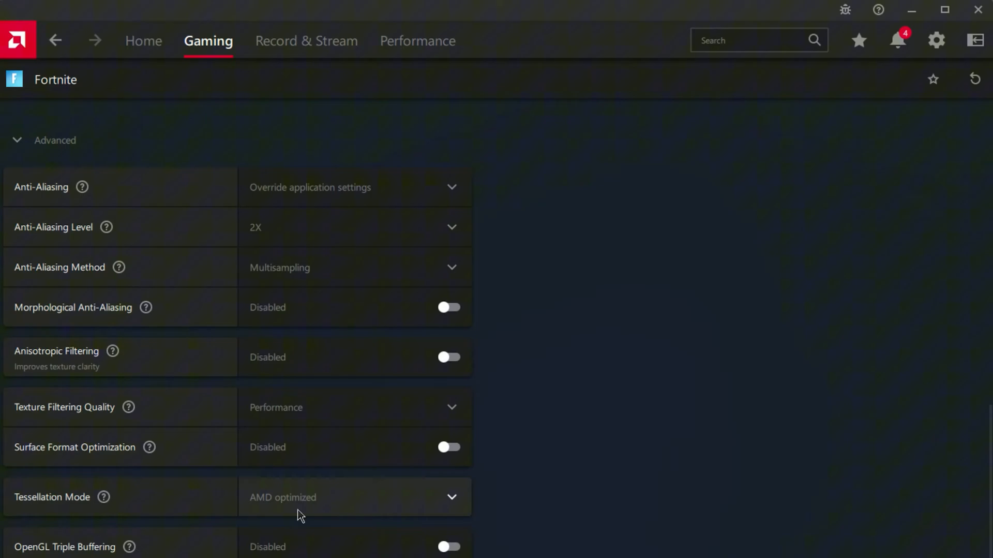
mouse_move(166, 110)
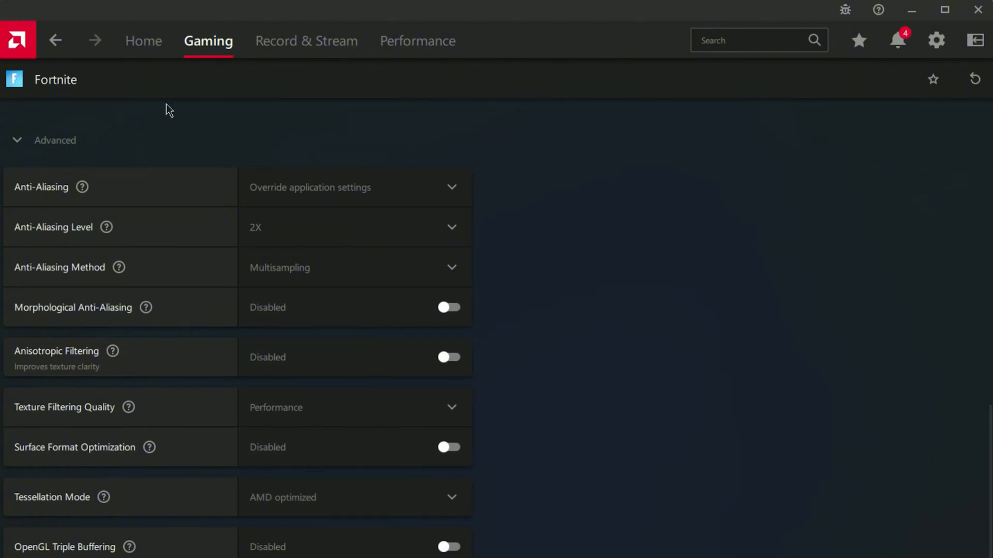